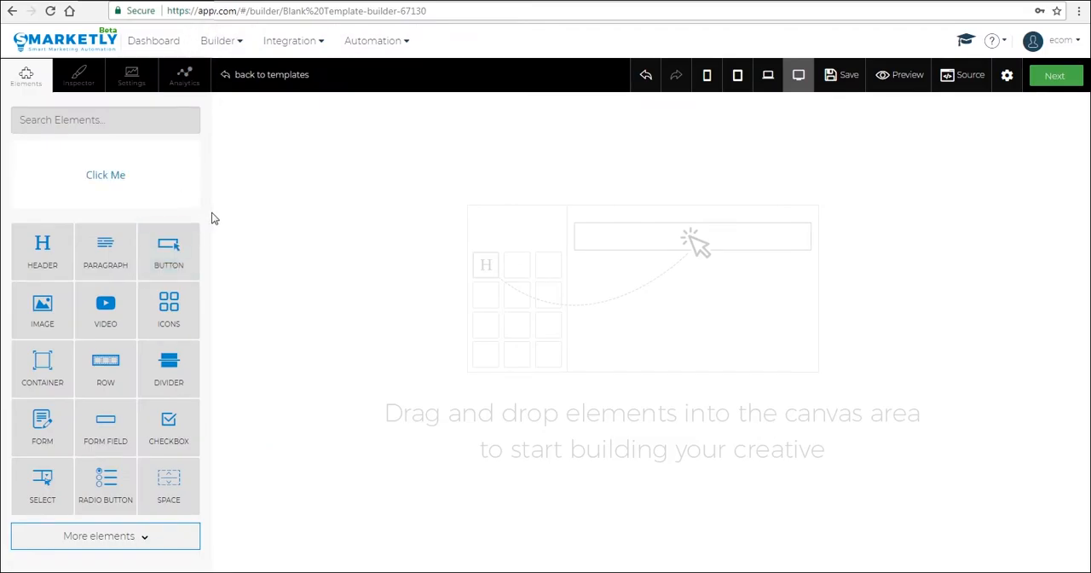
mouse_move(228, 234)
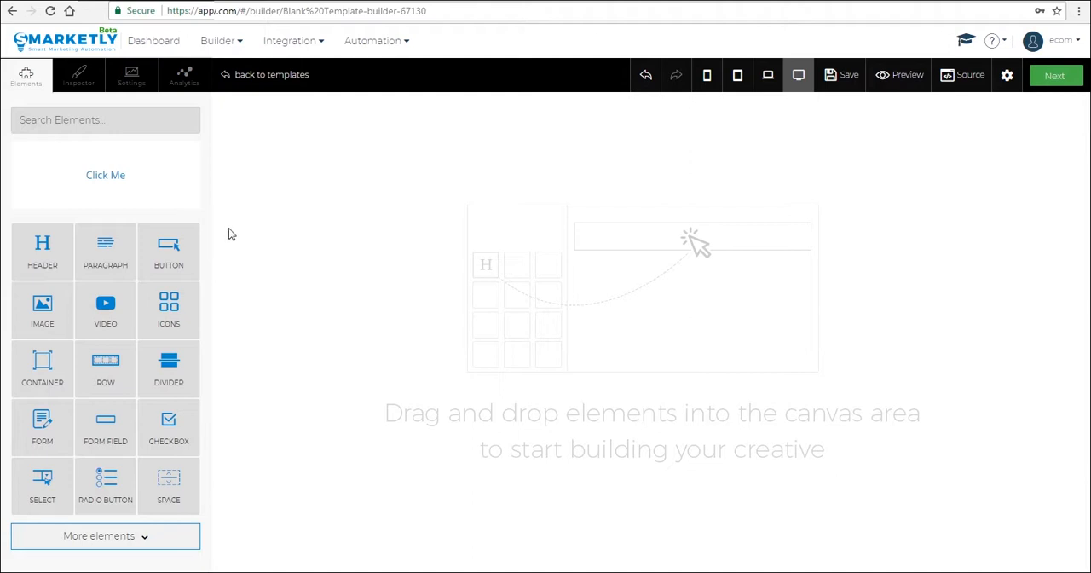
mouse_move(104, 142)
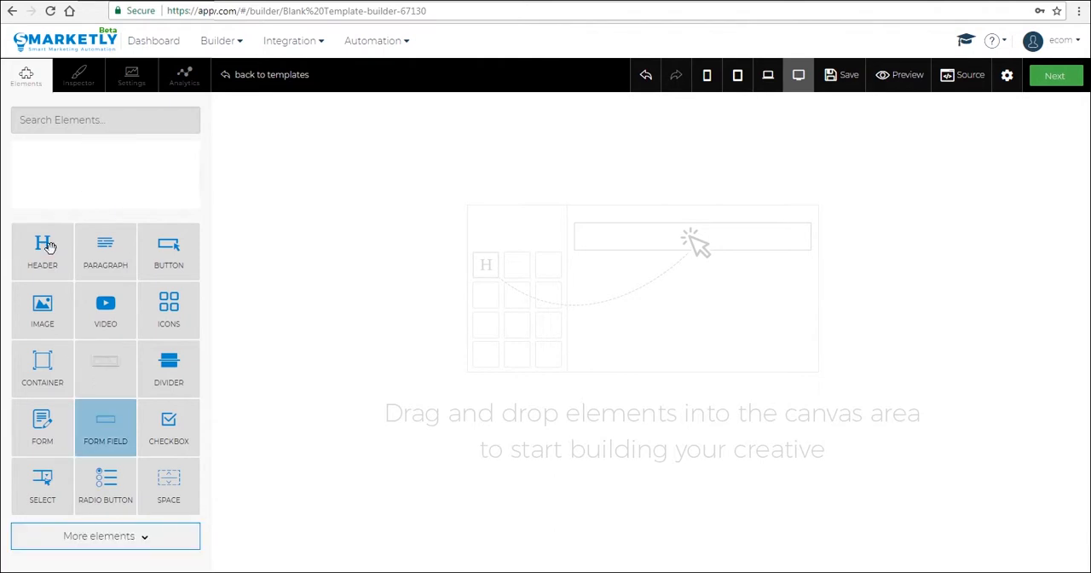
Step: Reveal the additional eCommerce element types for the cart counter and Audio Headphones product
left_click(105, 535)
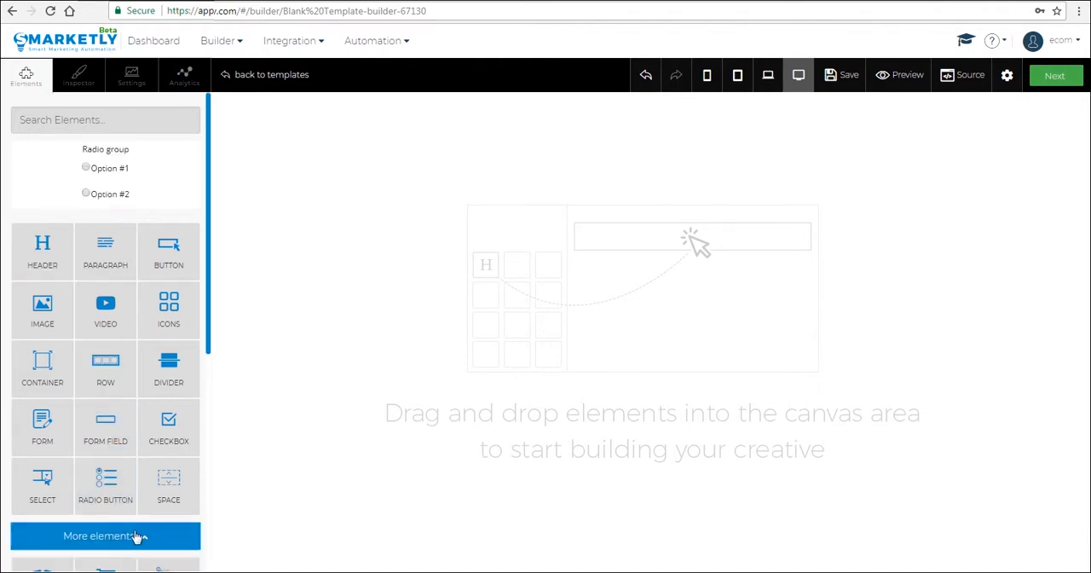
left_click(106, 535)
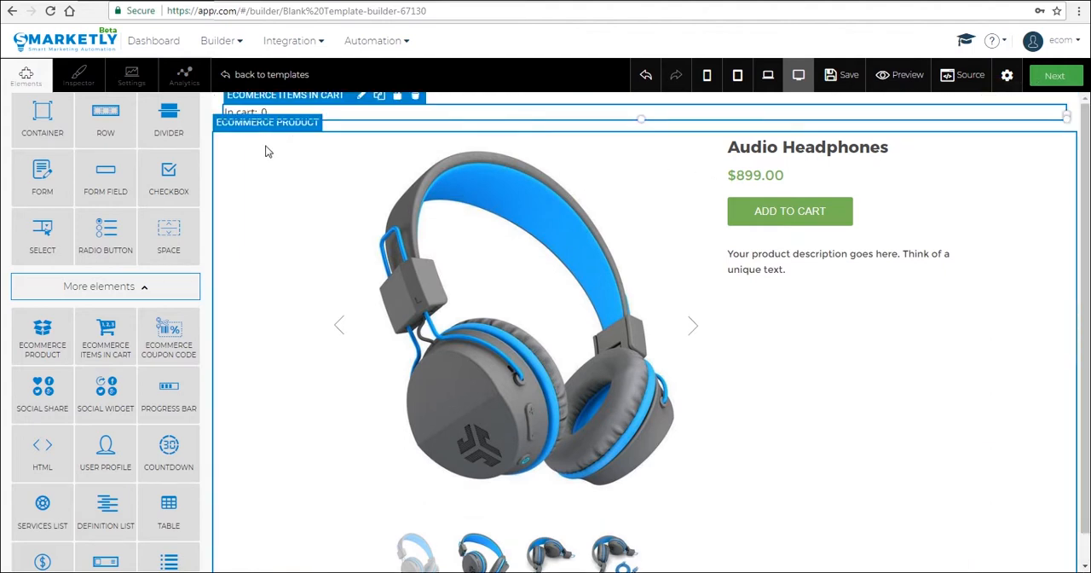
Step: Place a 'Select a coupon' button below the cart counter and select the headphones product block
left_click_drag(167, 334, 310, 197)
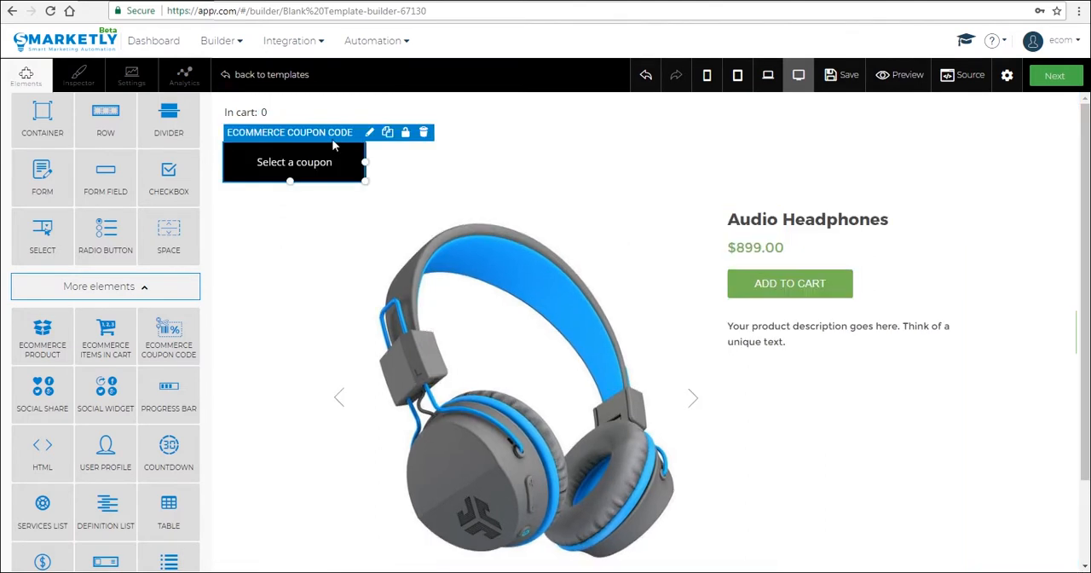
left_click(661, 242)
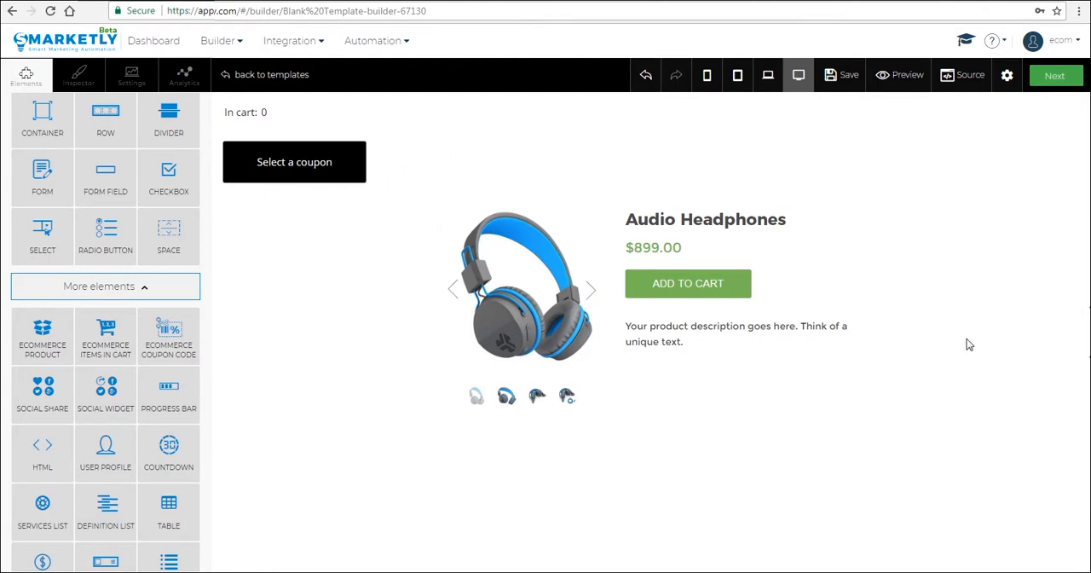
left_click(596, 252)
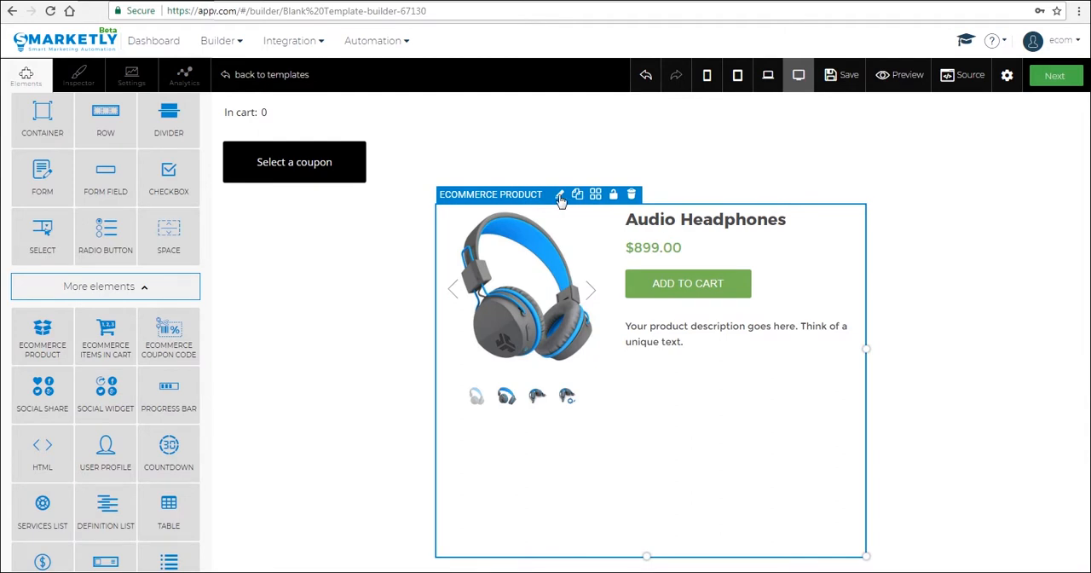
Step: Show the headphones image without thumbnails, keeping the $899.00 price visible
left_click(559, 194)
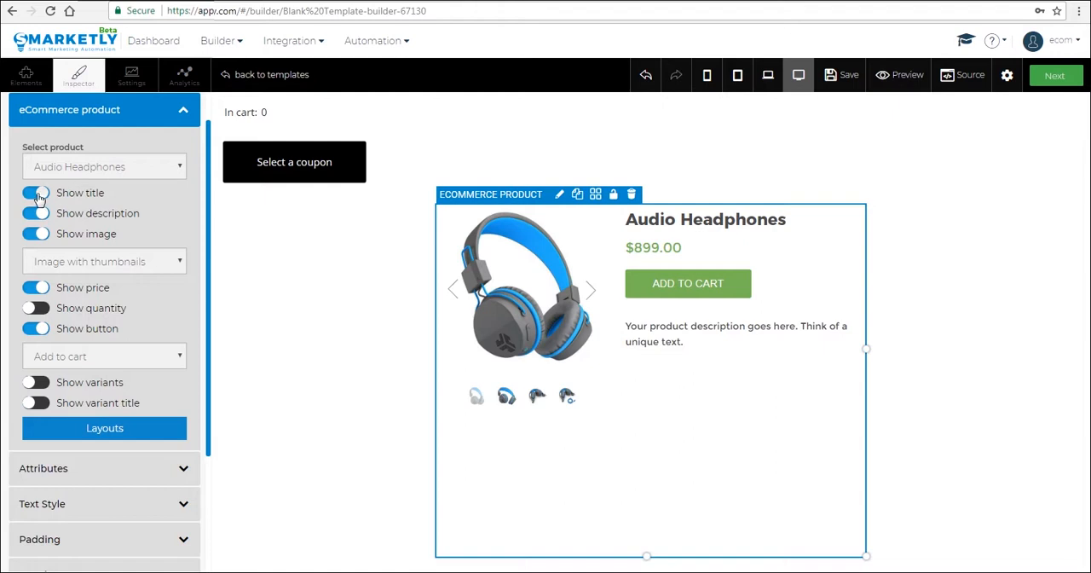
left_click(35, 192)
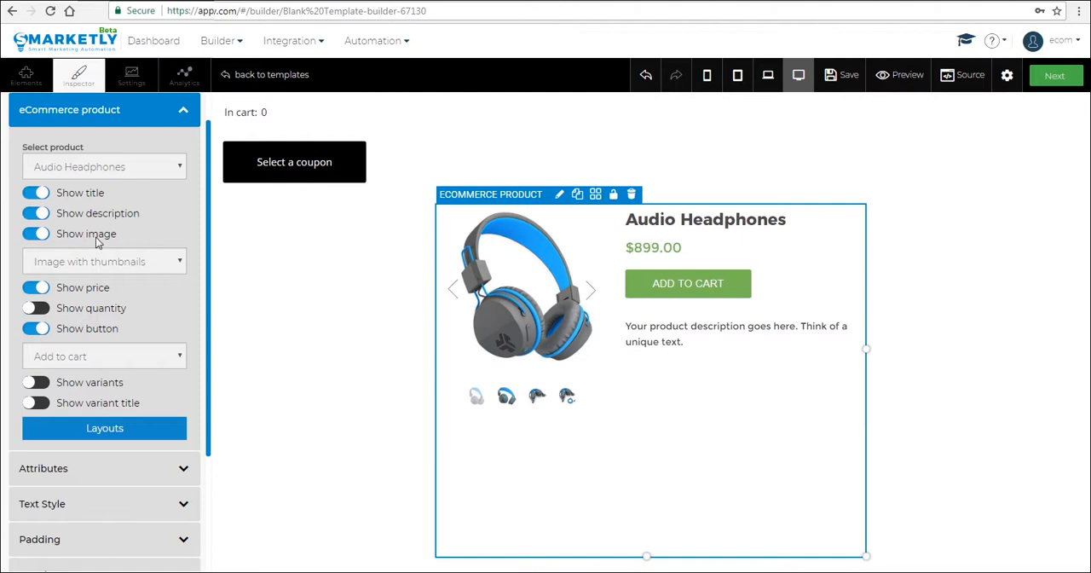
left_click(104, 260)
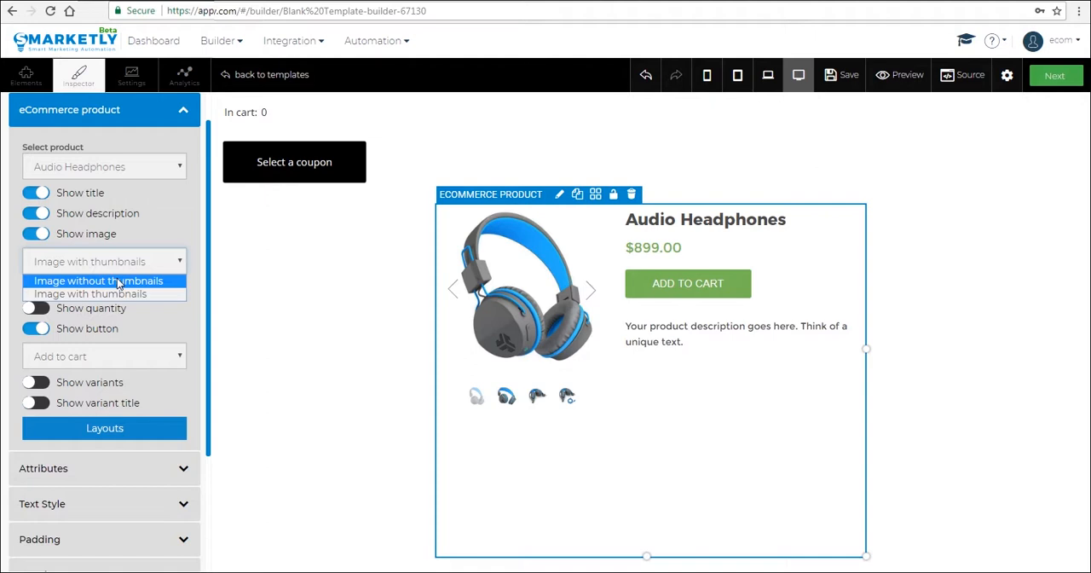
left_click(99, 280)
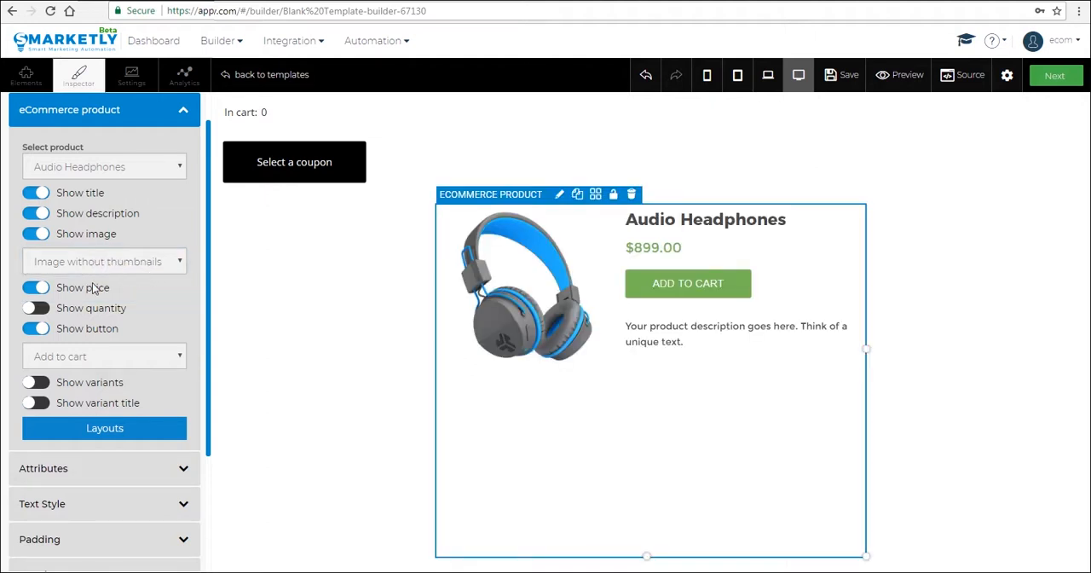
left_click(36, 286)
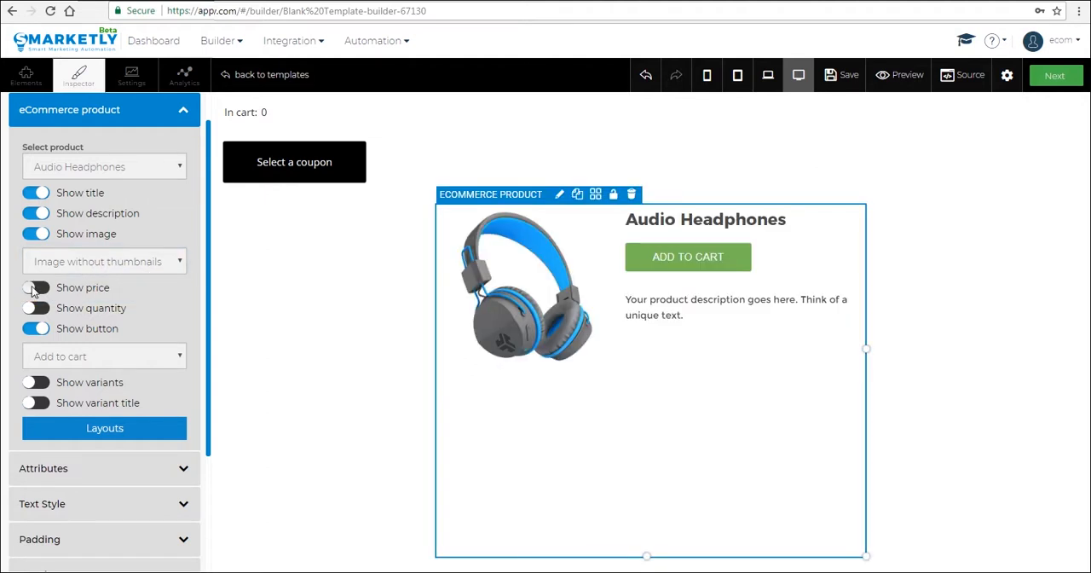
left_click(36, 286)
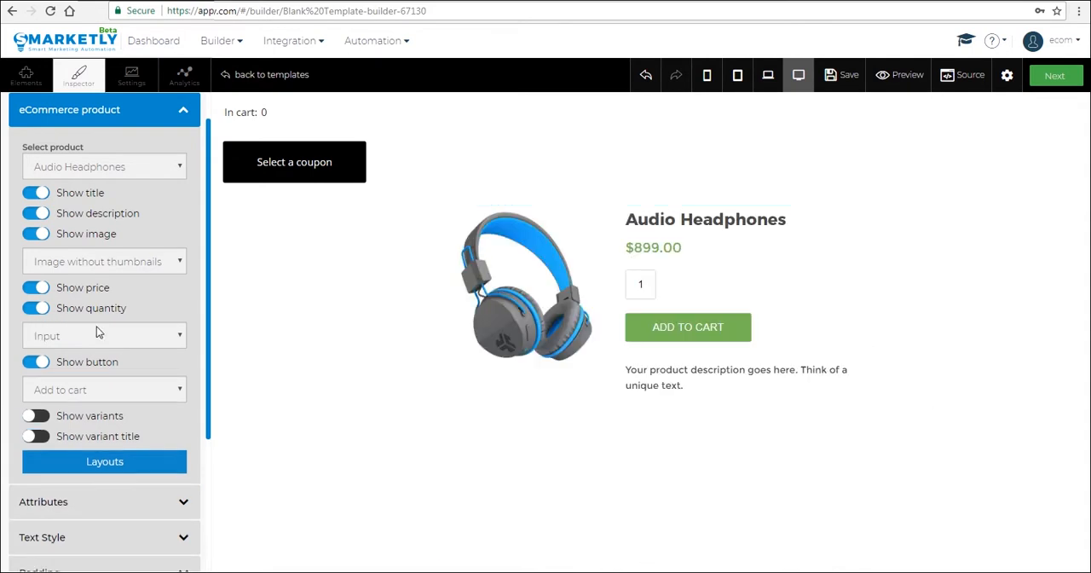
Step: Give the quantity input plus and minus controls, keeping the add-to-cart button shown
left_click(104, 334)
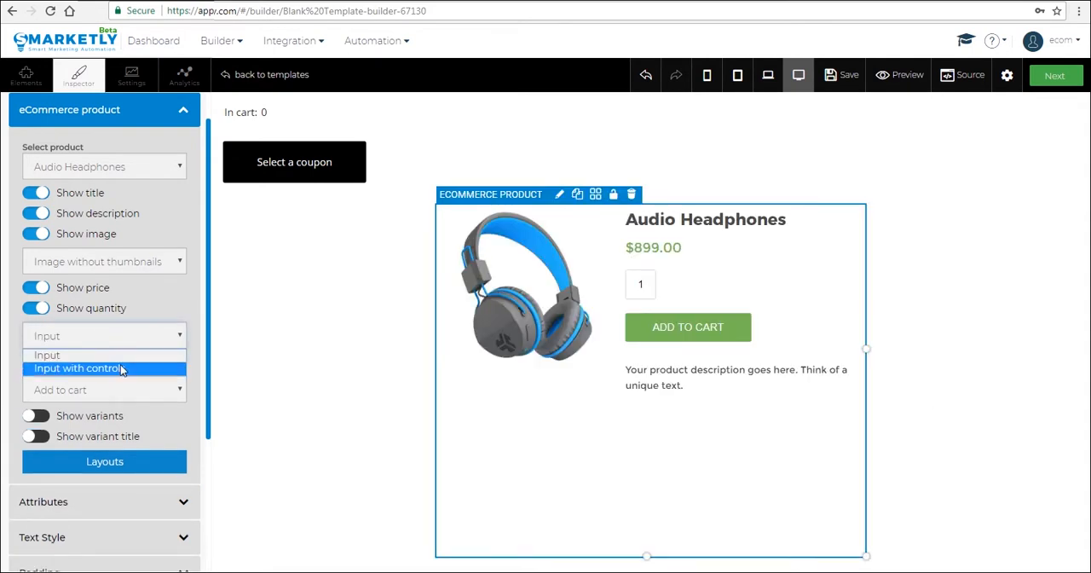
left_click(78, 368)
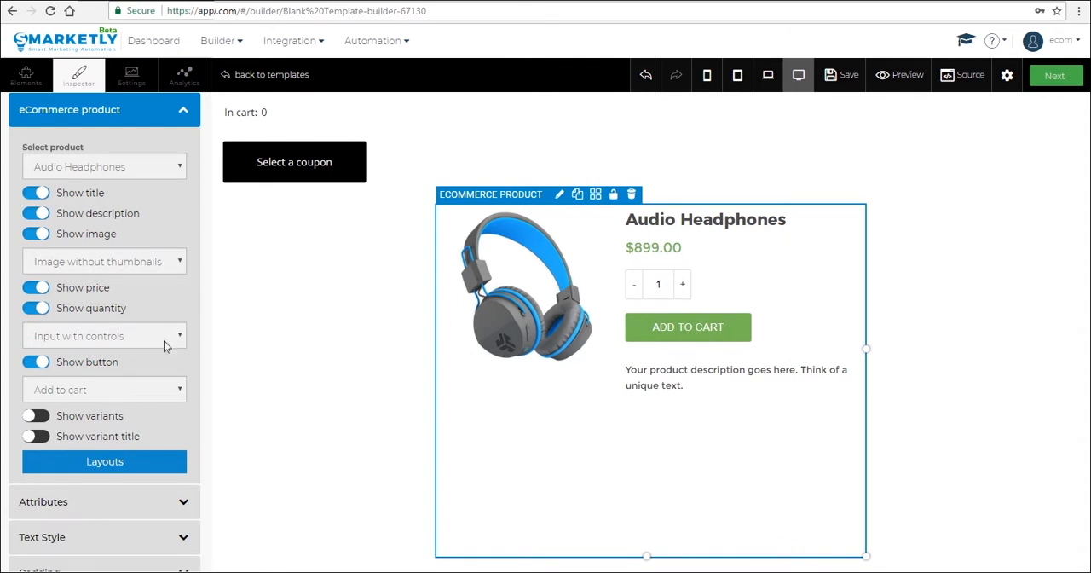
left_click(36, 361)
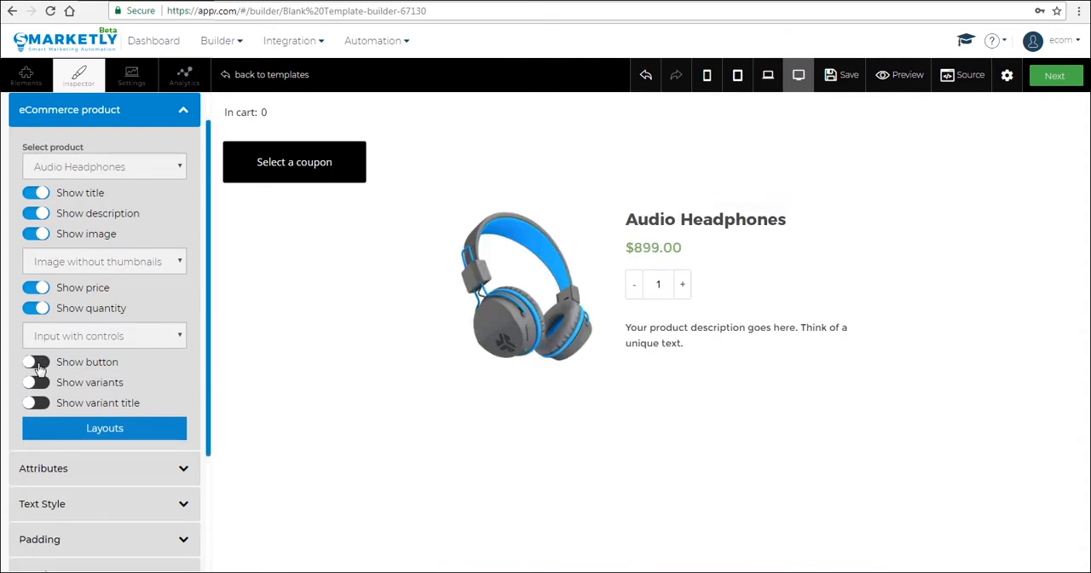
left_click(36, 362)
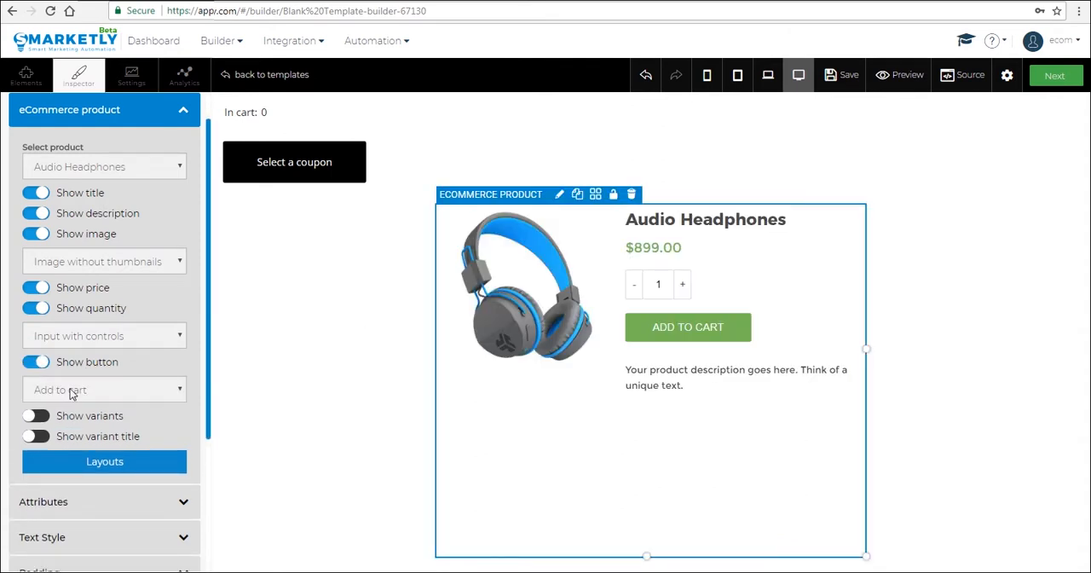
mouse_move(119, 404)
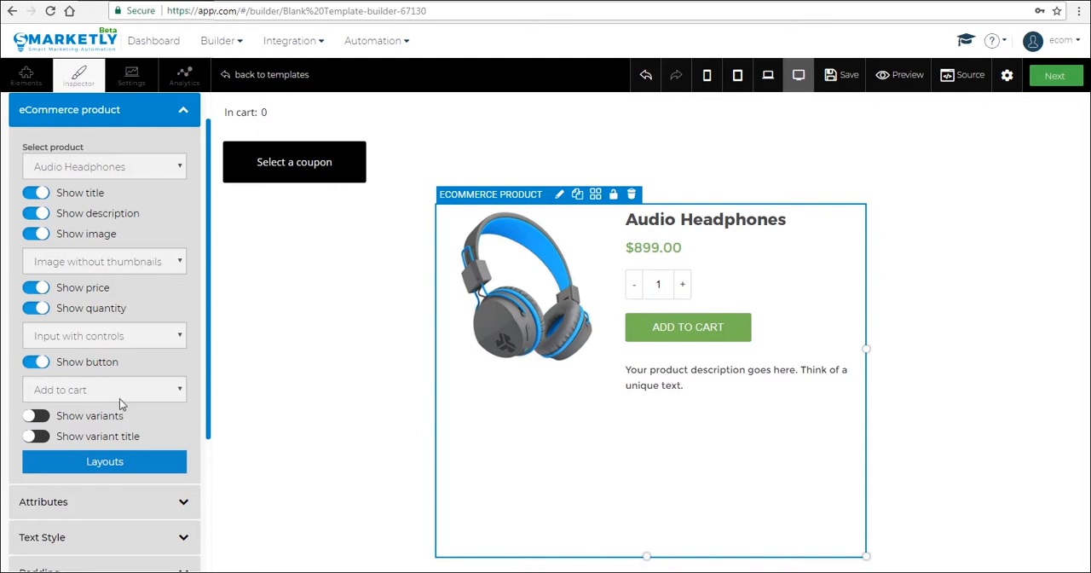
left_click(104, 389)
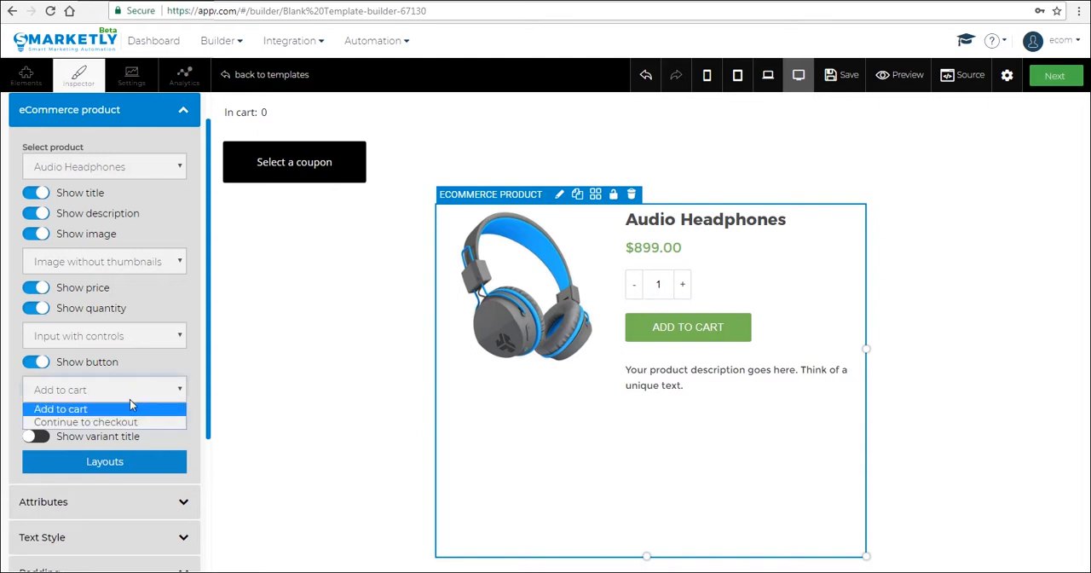
mouse_move(104, 422)
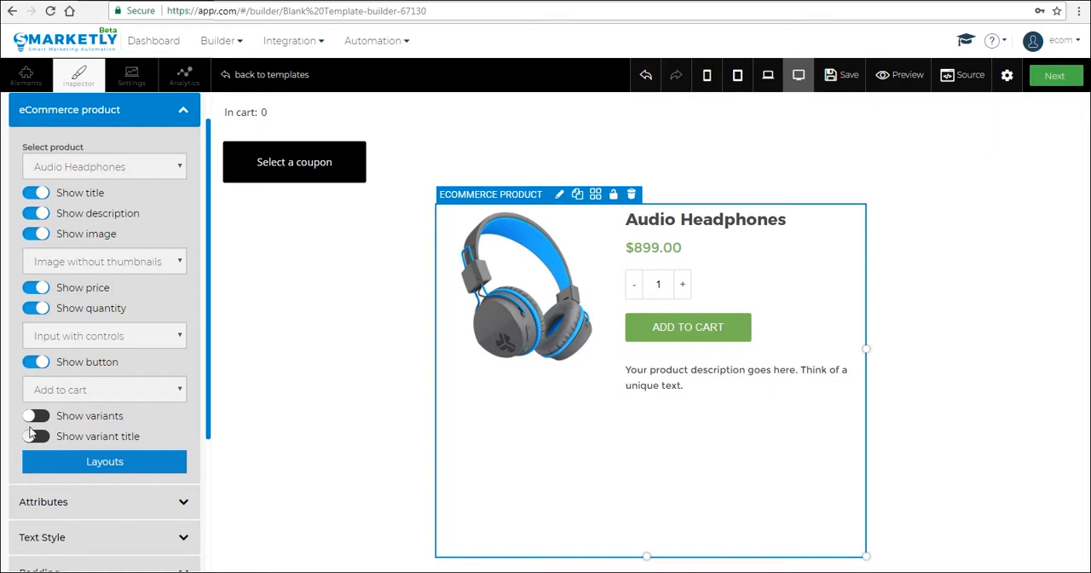
Step: Enable Color and Size variant choices with the variant name under the title, and apply the image-left layout
left_click(36, 415)
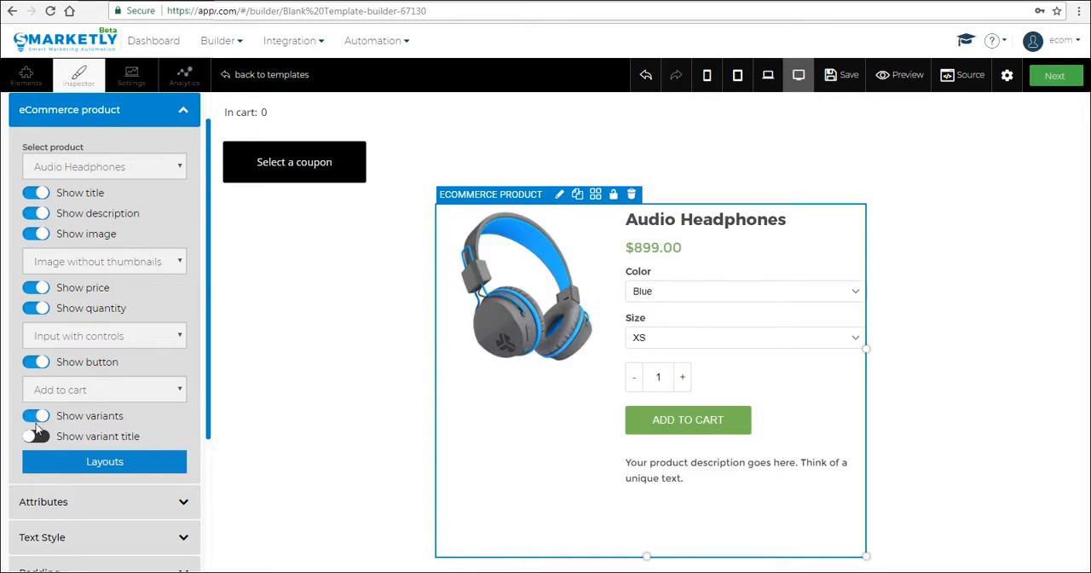
left_click(34, 437)
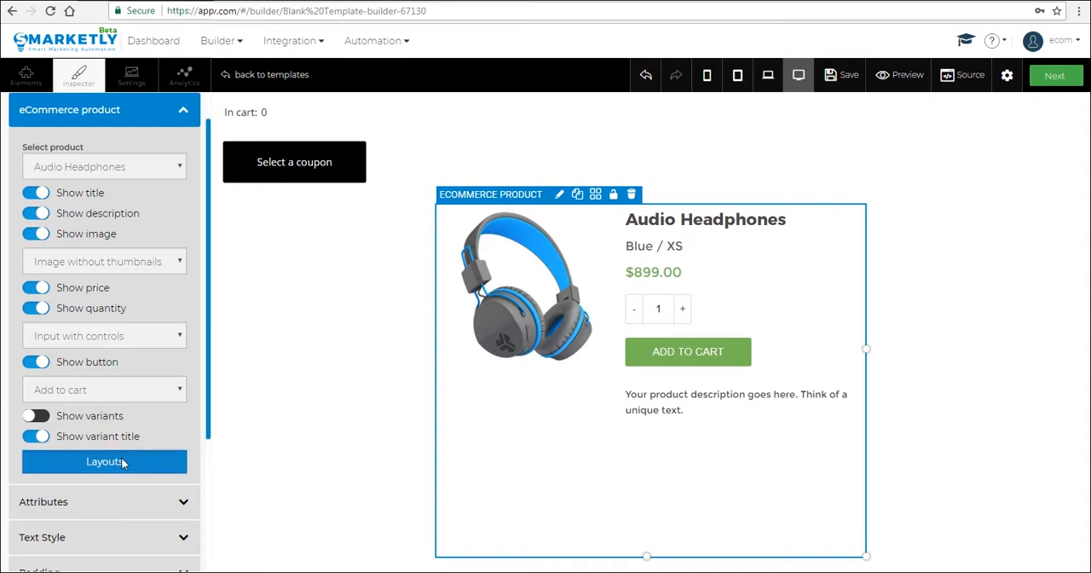
left_click(104, 460)
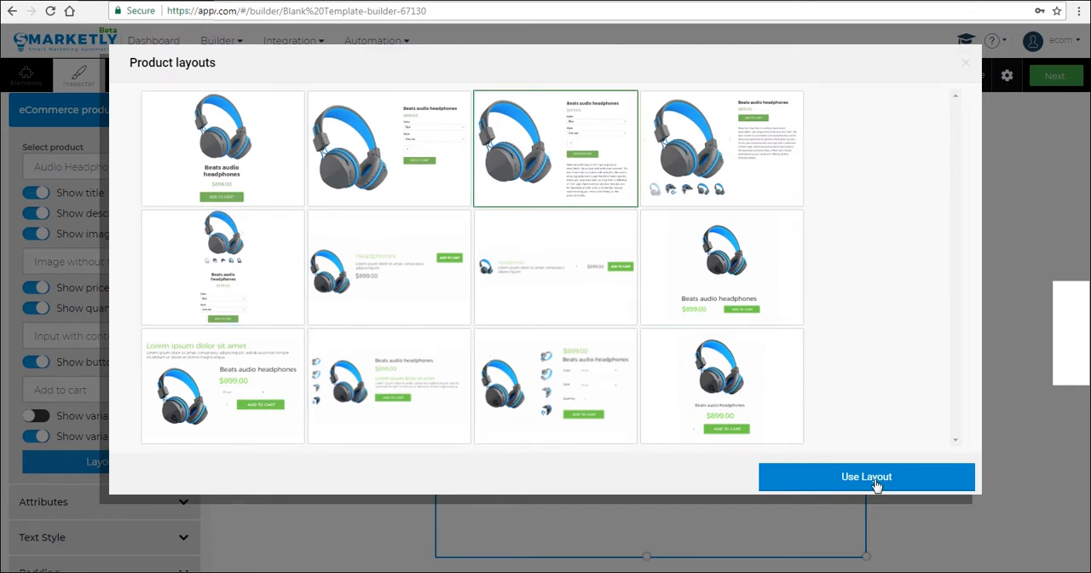
left_click(865, 477)
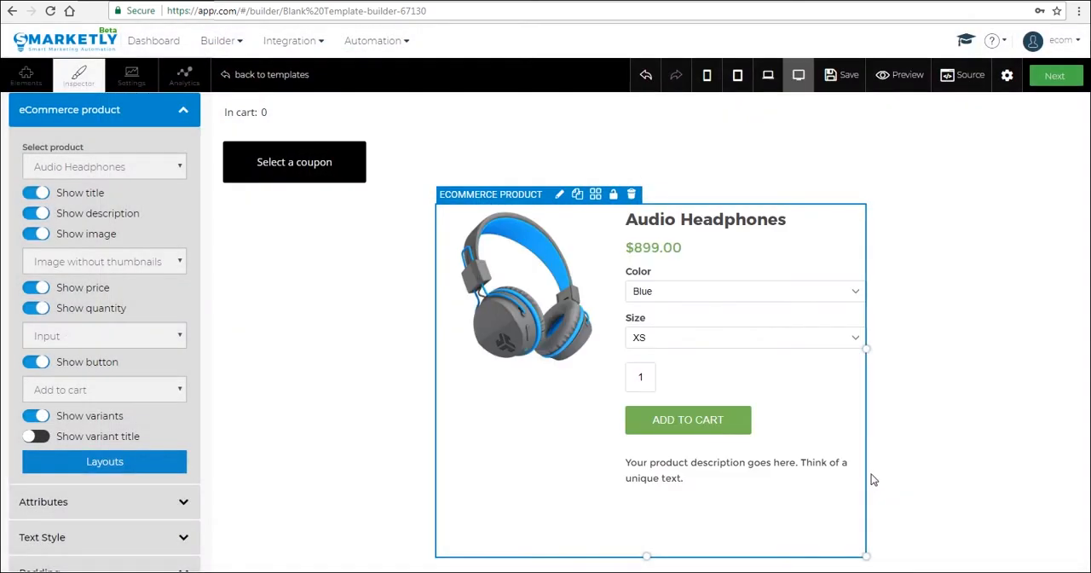
left_click(245, 112)
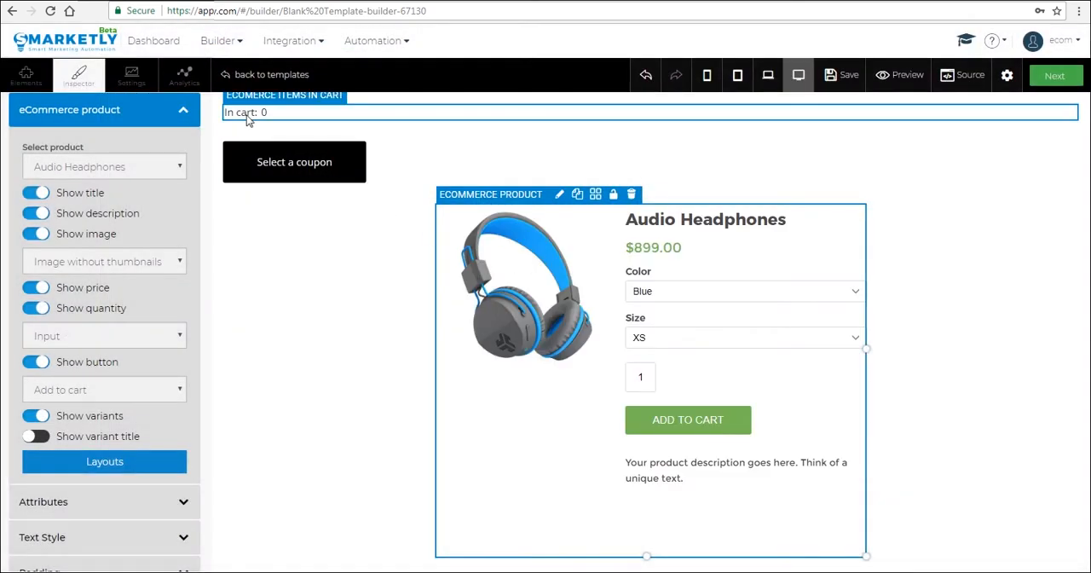
Step: Select the coupon button and expose its Price rules setting in the coupon code panel
left_click(293, 162)
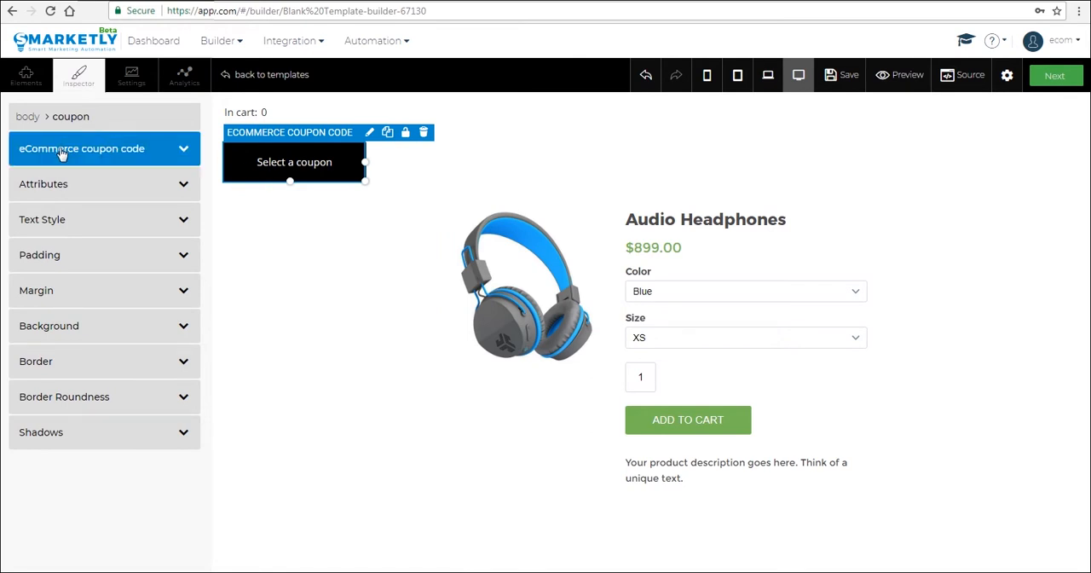
left_click(104, 182)
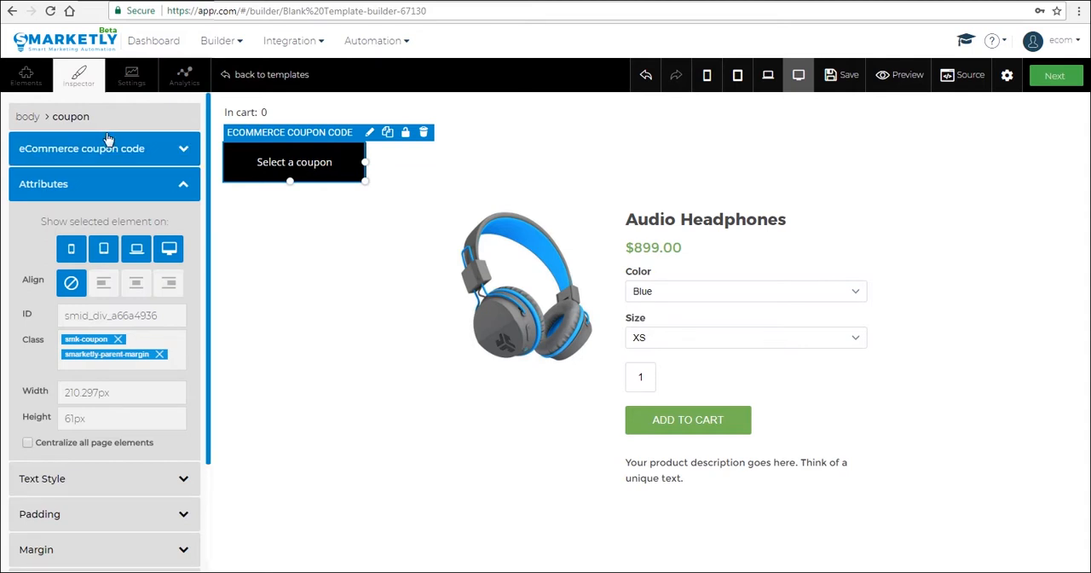
left_click(81, 147)
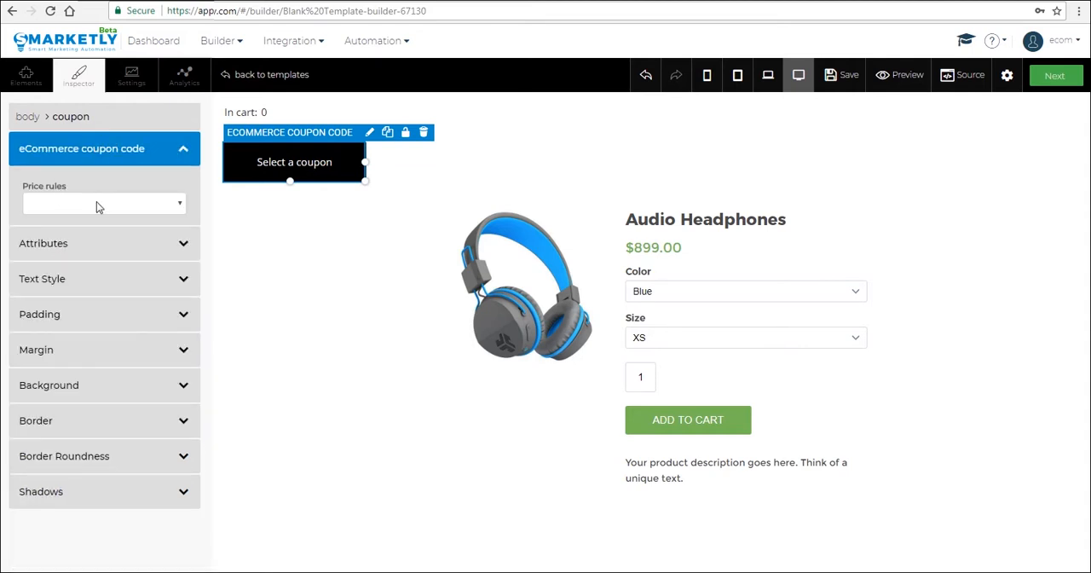
mouse_move(140, 215)
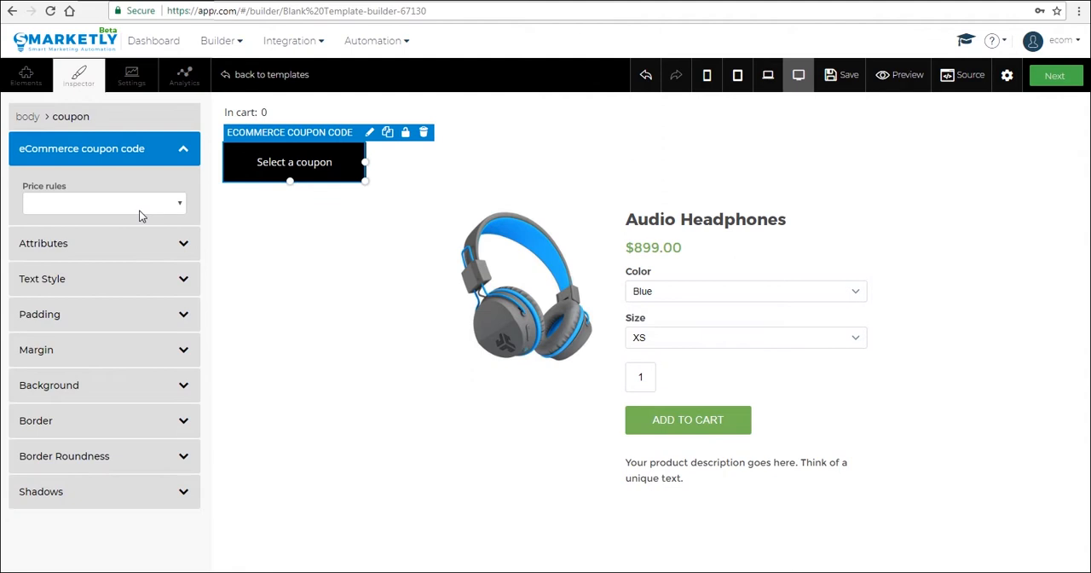
mouse_move(145, 213)
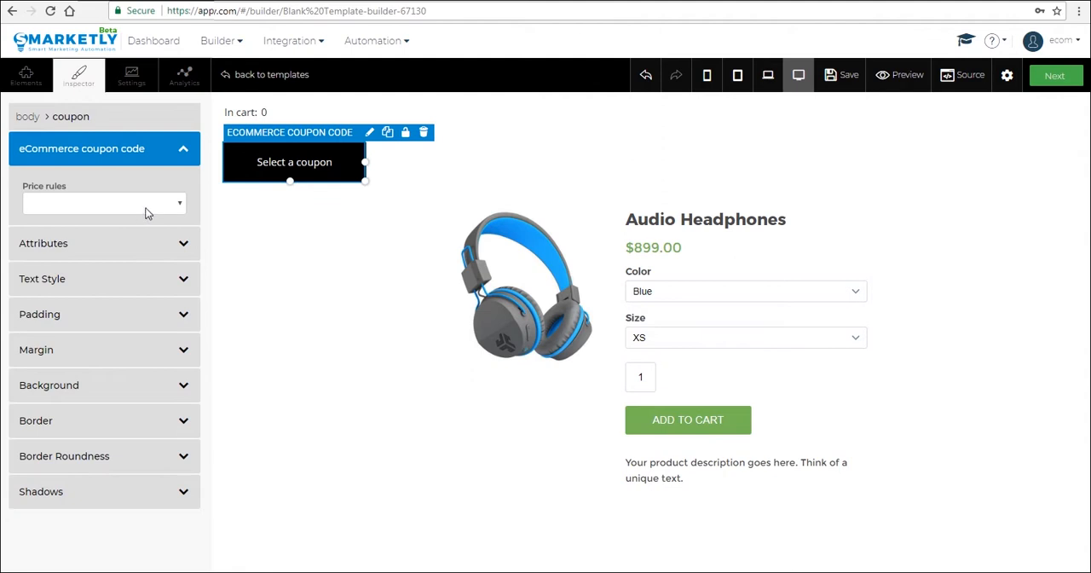
mouse_move(160, 212)
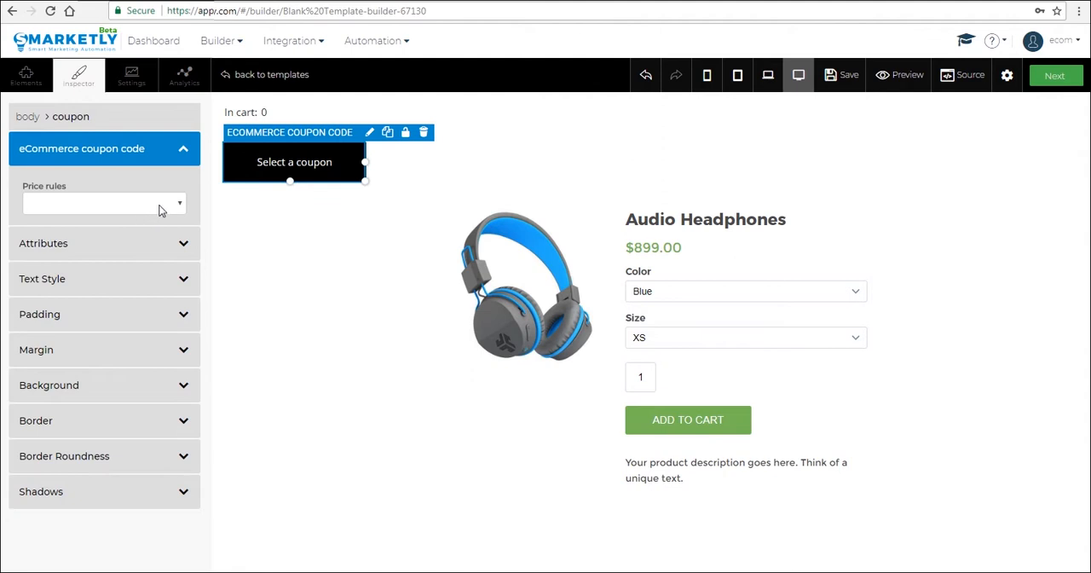
mouse_move(126, 215)
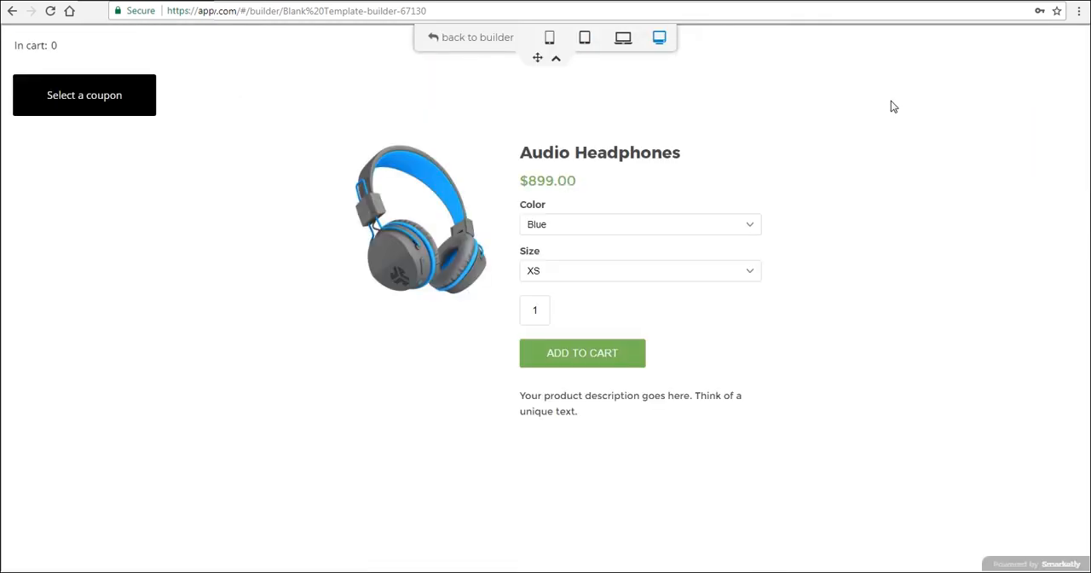
mouse_move(576, 340)
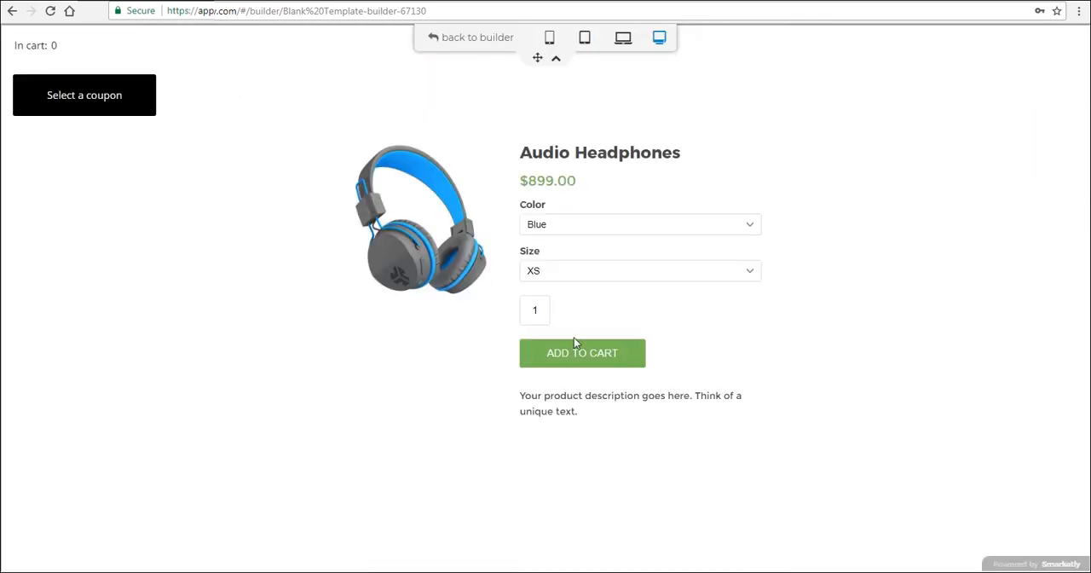
mouse_move(477, 305)
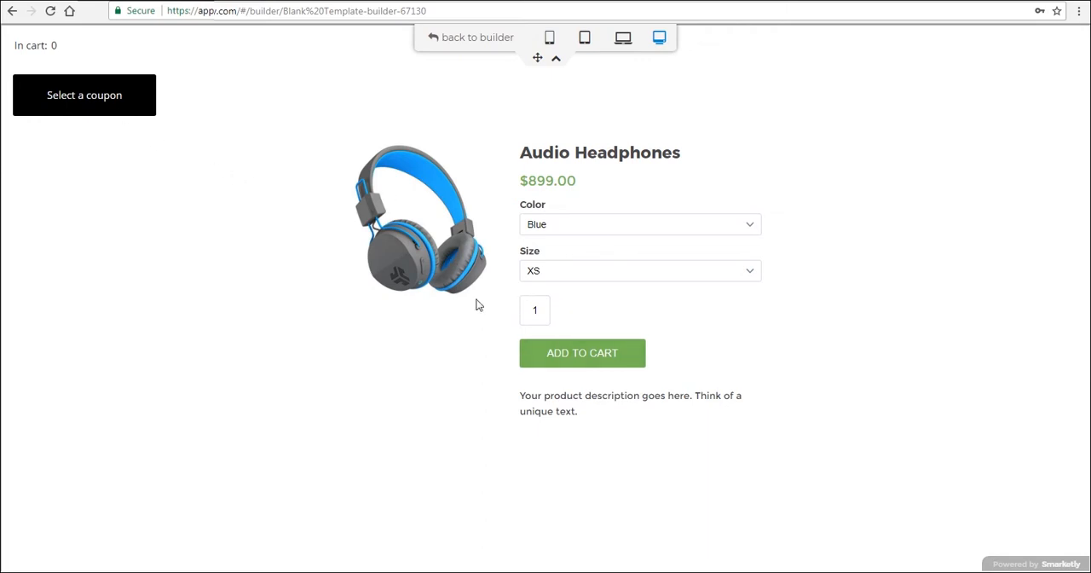
Step: Add three Blue/XS Audio Headphones totalling $2,697.00 to the cart and proceed to Shopify checkout
left_click(583, 352)
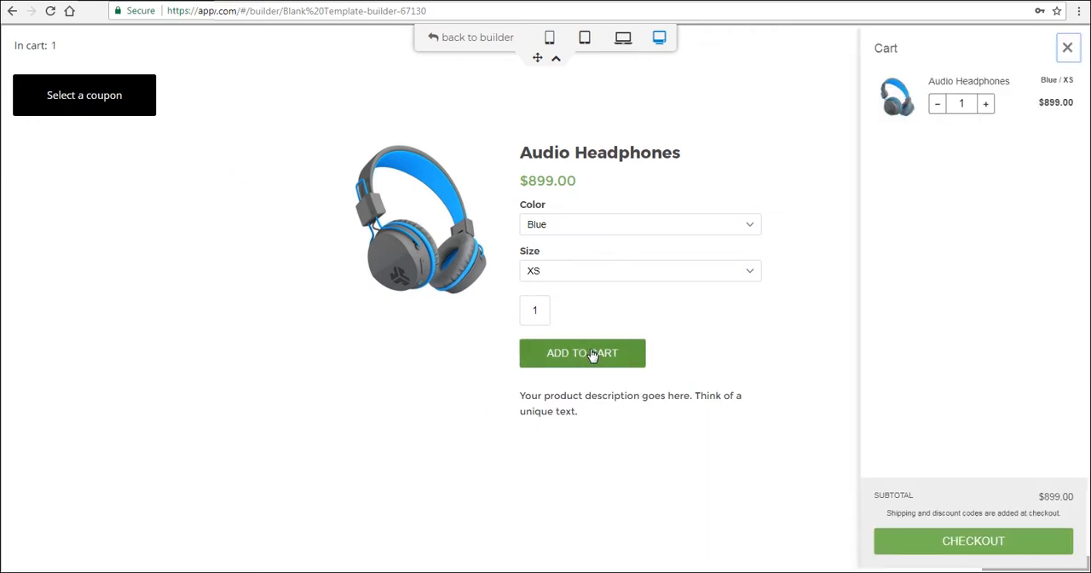
left_click(583, 353)
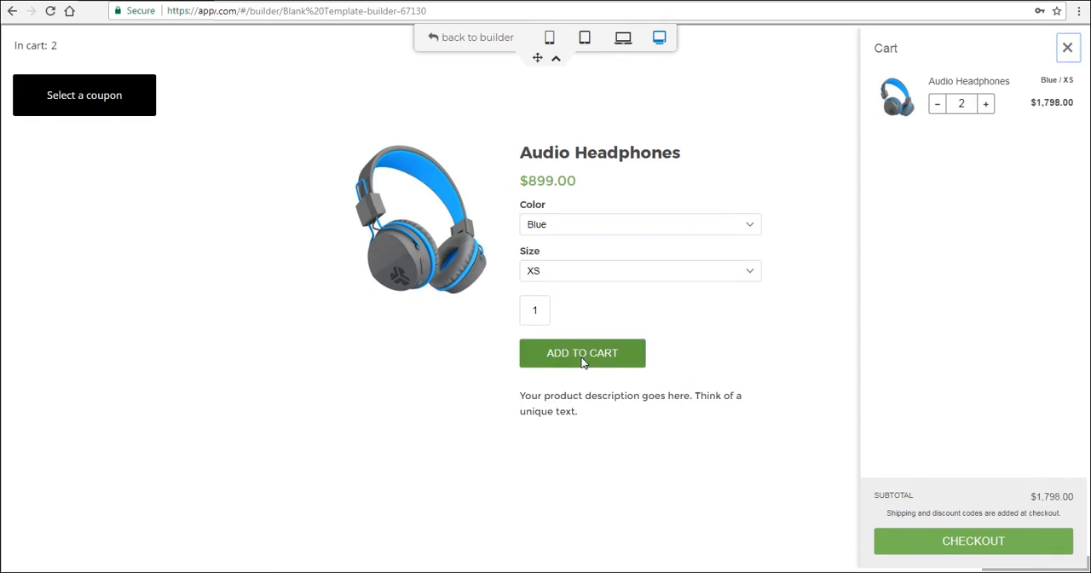
mouse_move(985, 112)
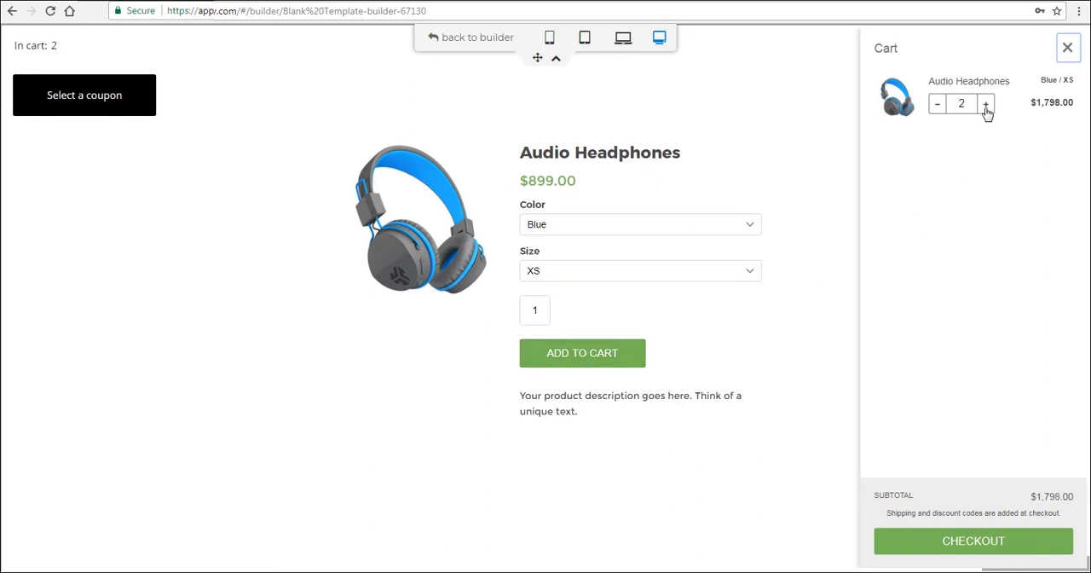
mouse_move(1029, 82)
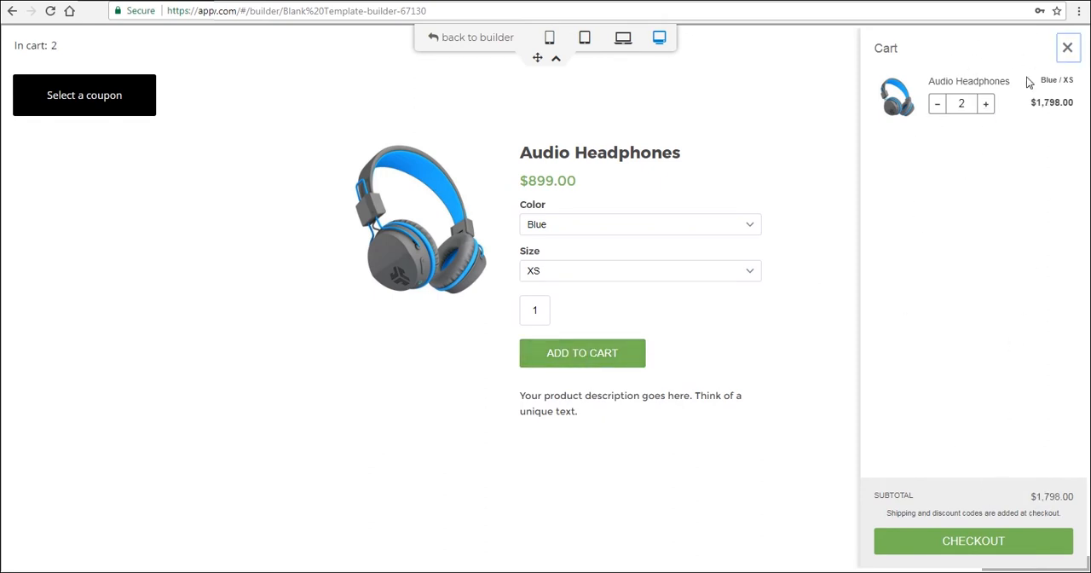
left_click(985, 102)
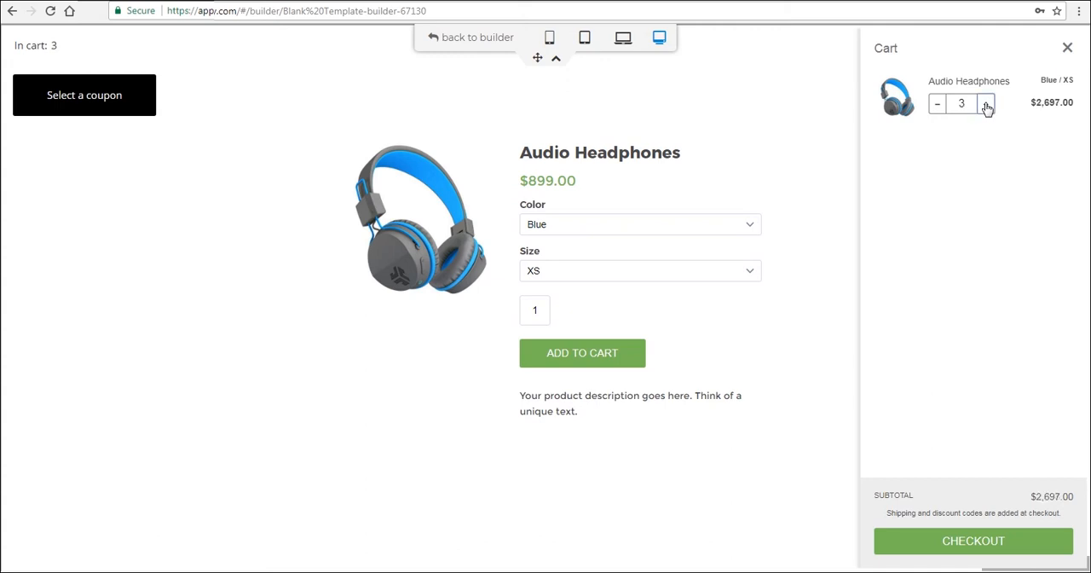
mouse_move(985, 540)
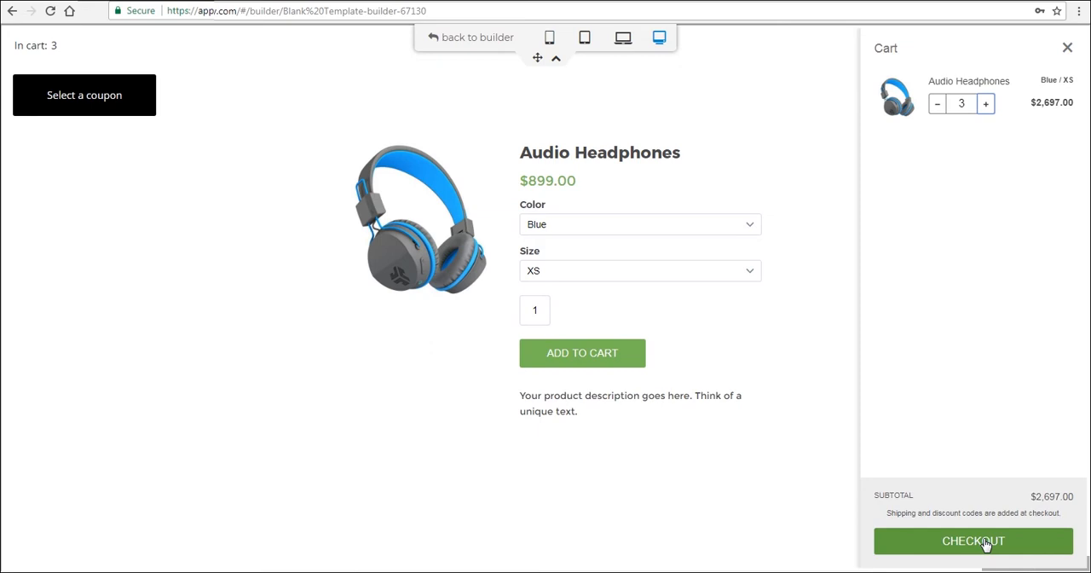
left_click(971, 540)
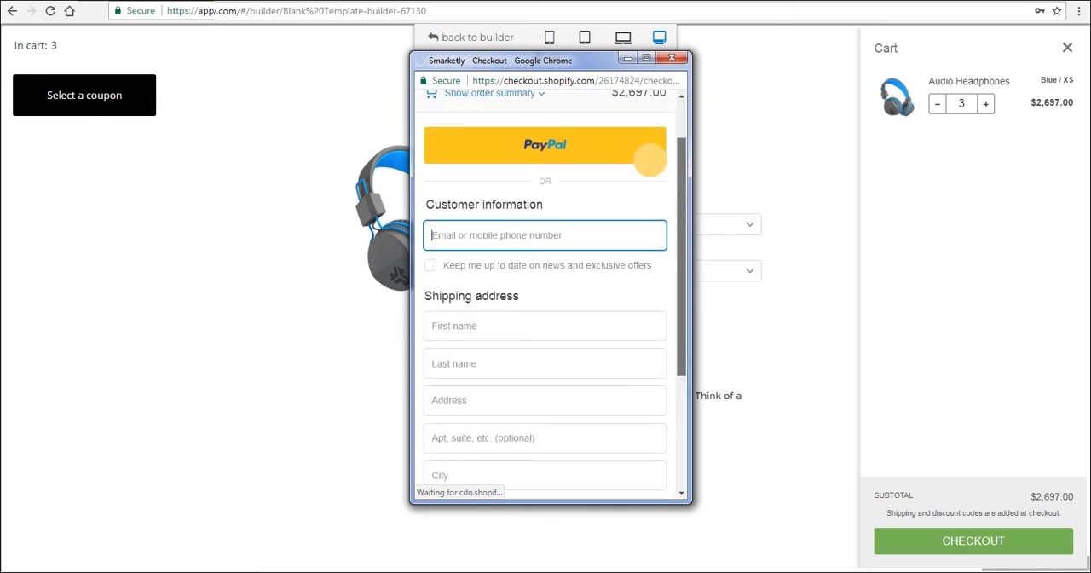
left_click(672, 58)
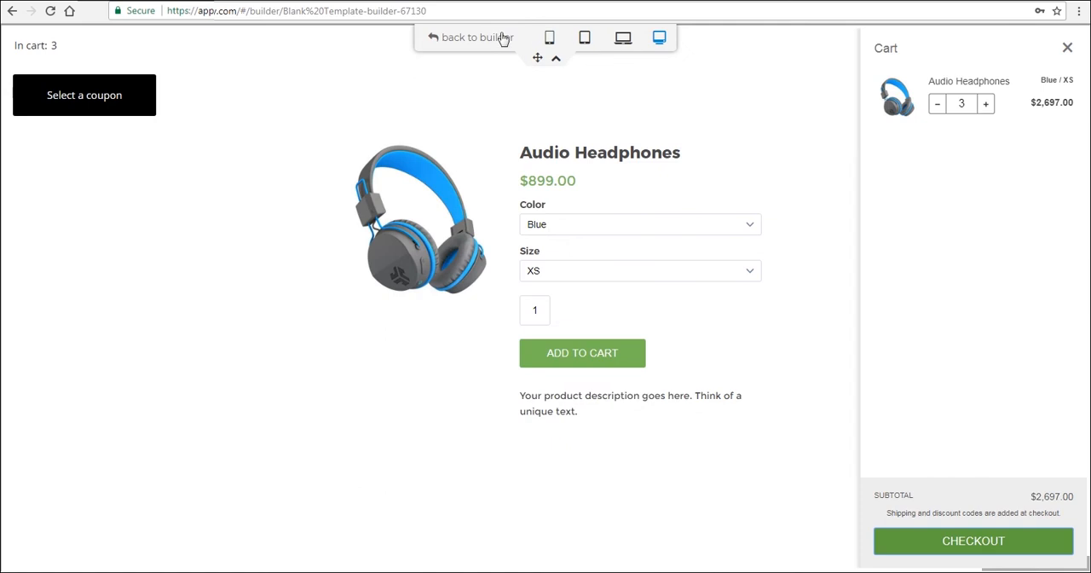
mouse_move(488, 41)
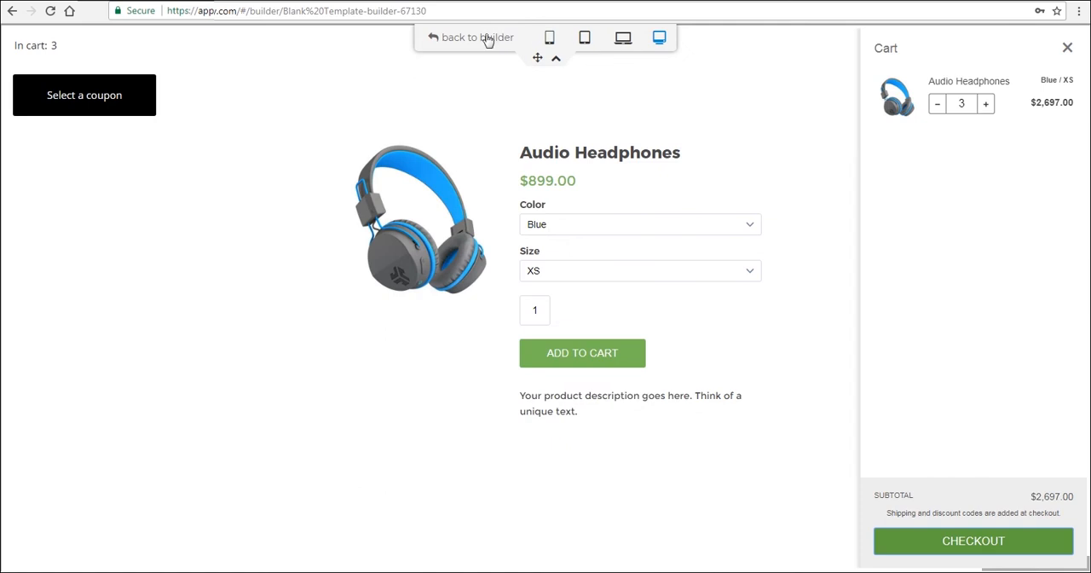
Step: Return from the preview to the builder and select the coupon button on the canvas
left_click(474, 38)
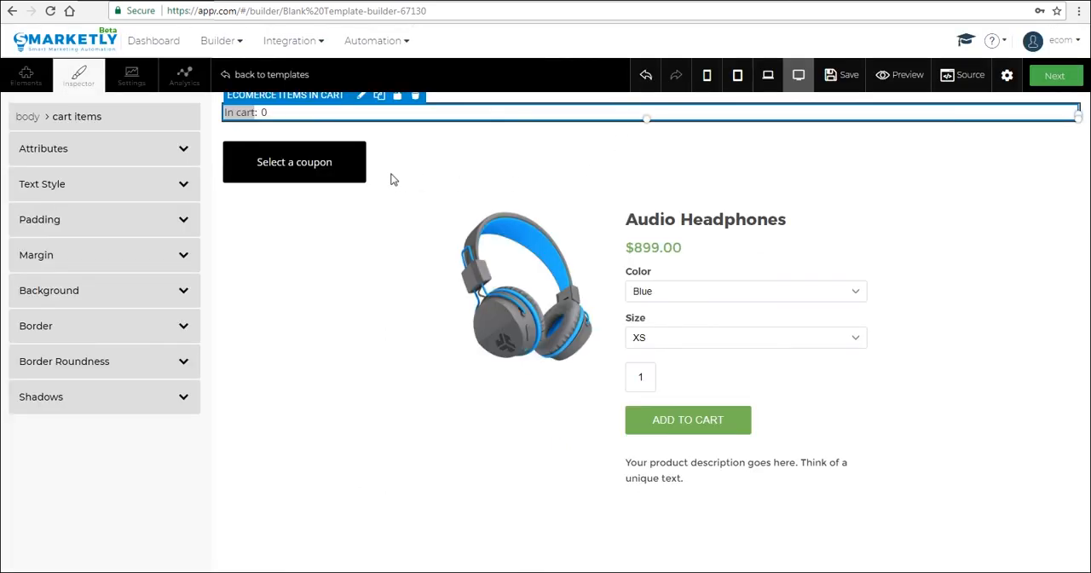
left_click(294, 162)
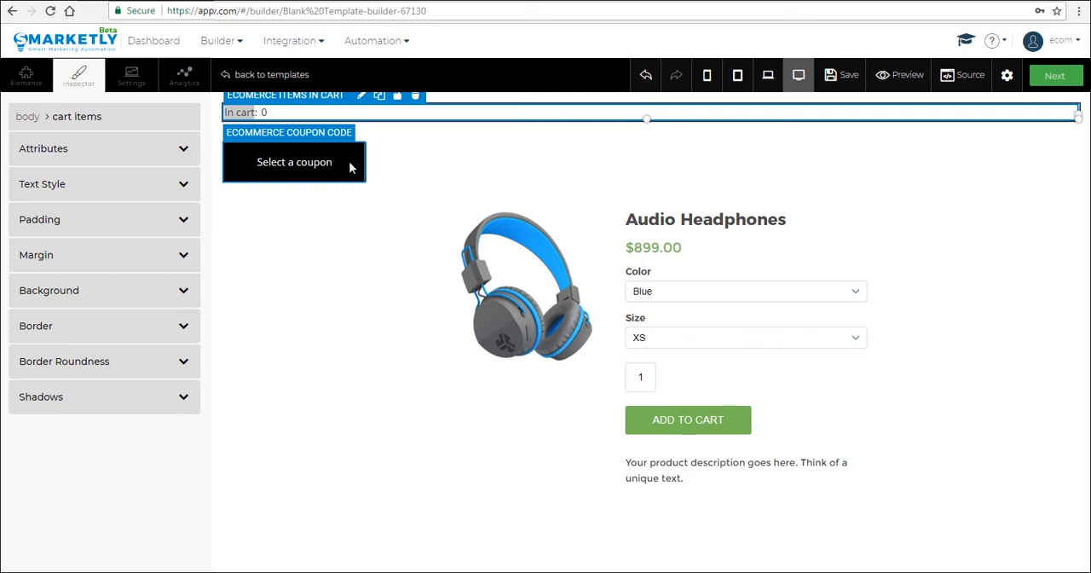